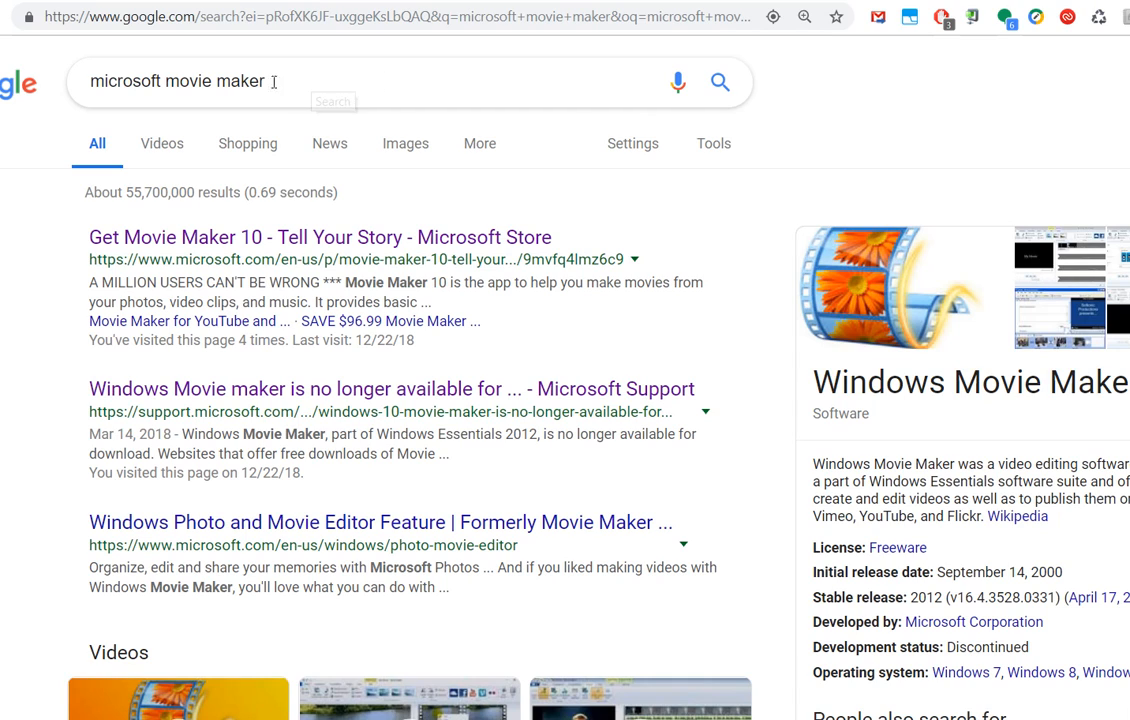
pyautogui.moveTo(150, 85)
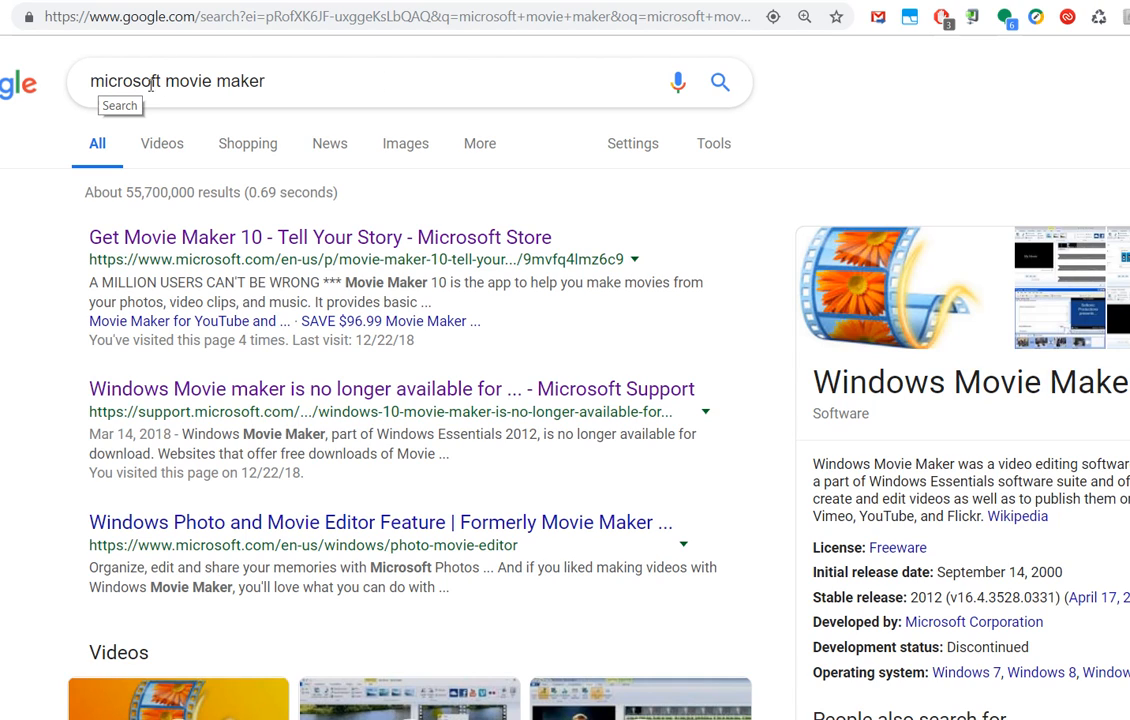
pyautogui.moveTo(399, 98)
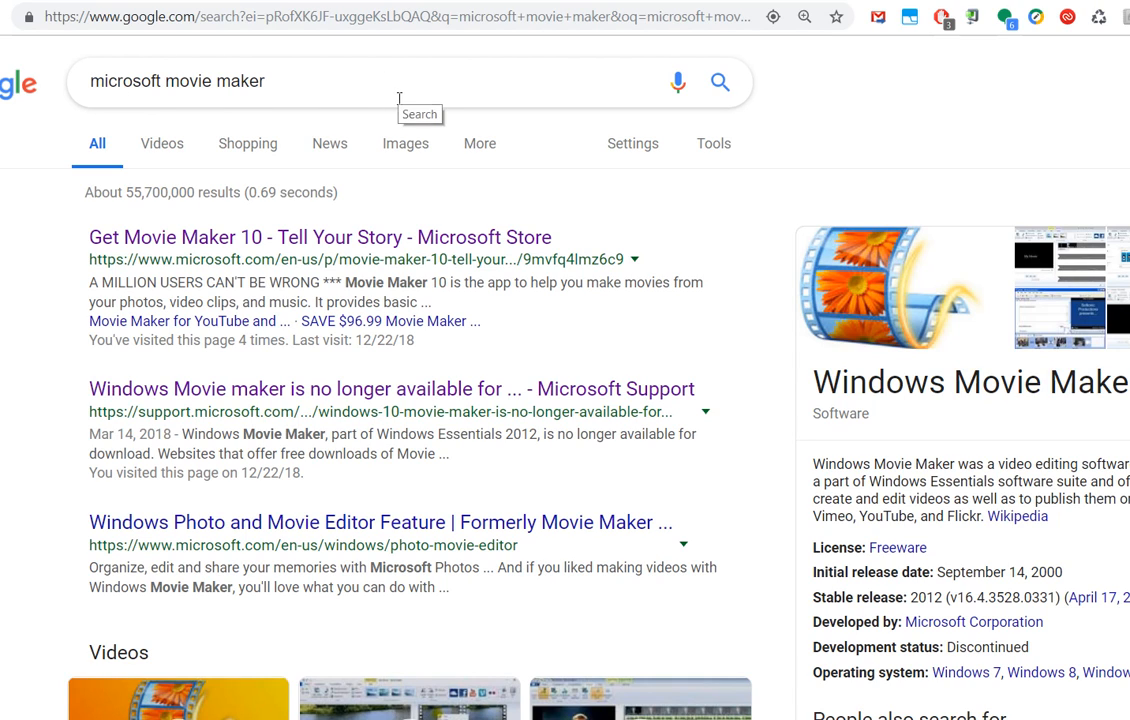
pyautogui.moveTo(618, 92)
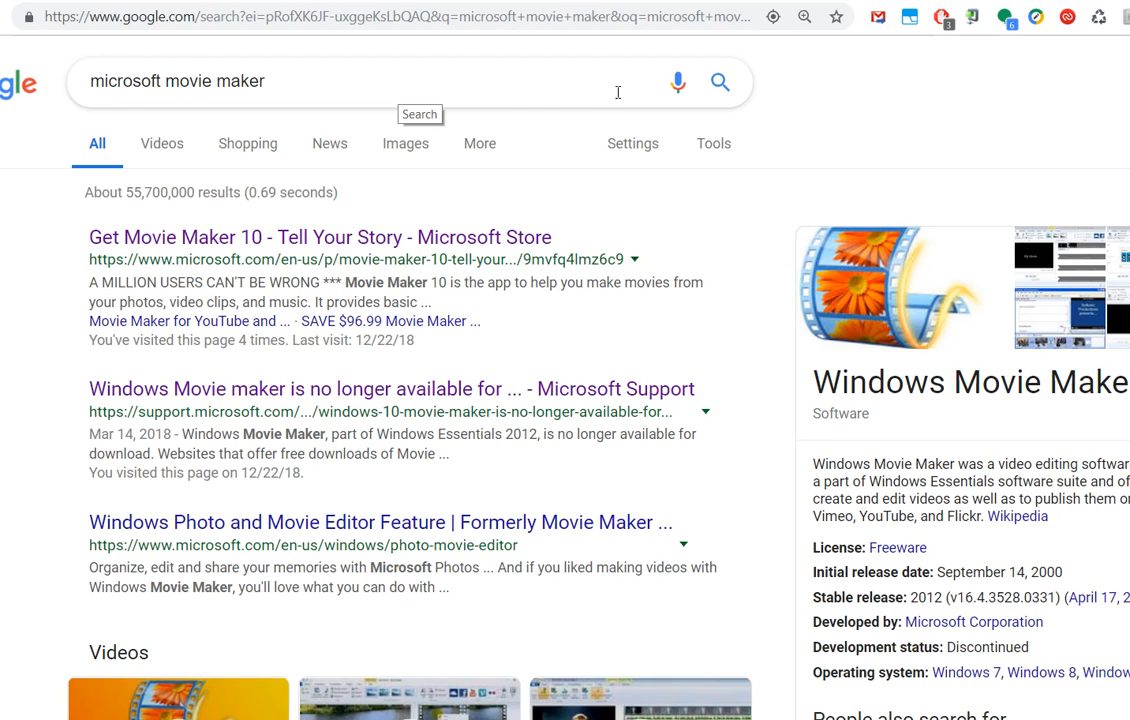
pyautogui.moveTo(521, 88)
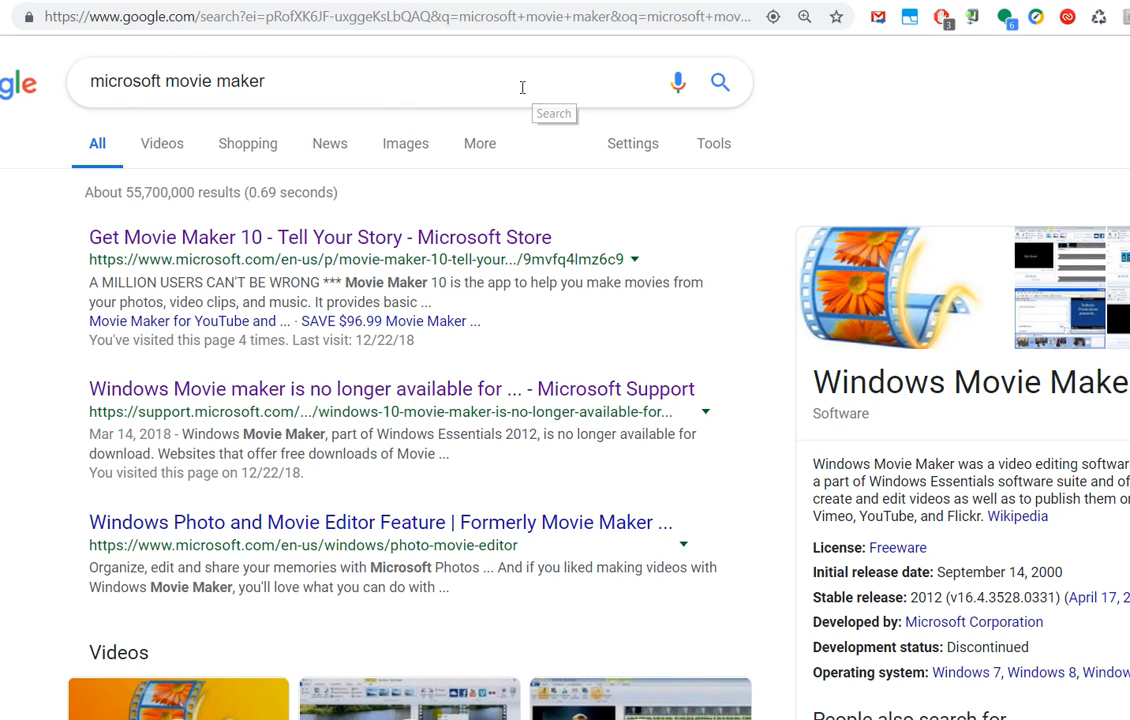
pyautogui.moveTo(487, 50)
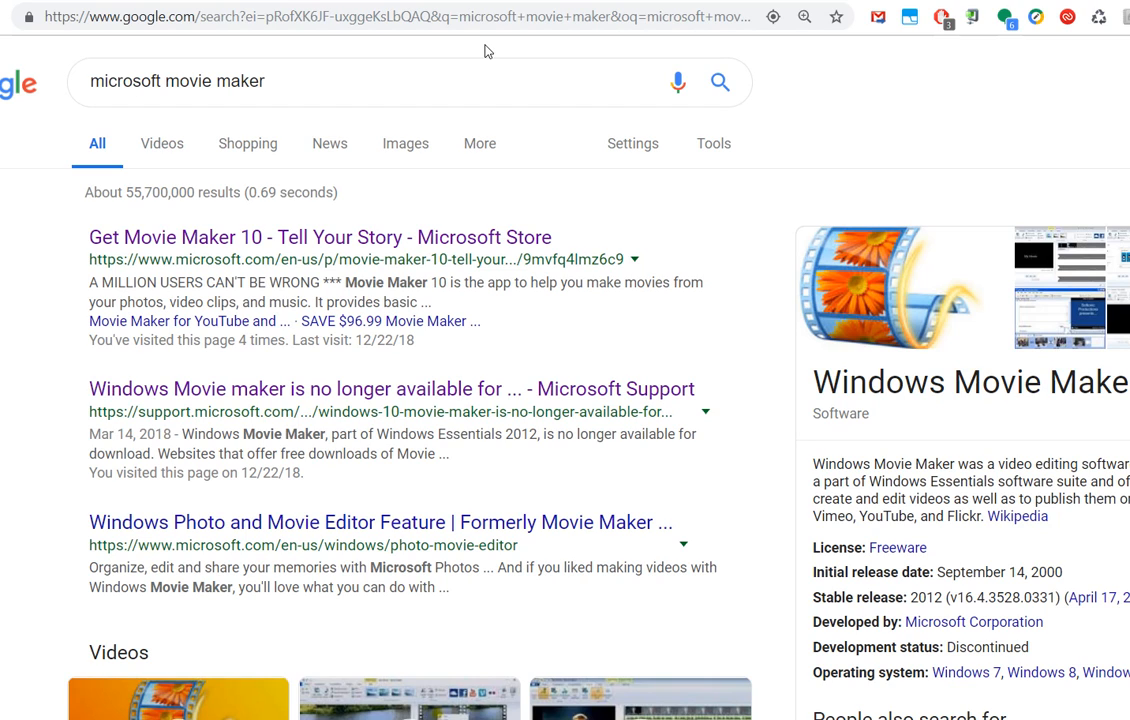
pyautogui.moveTo(568, 67)
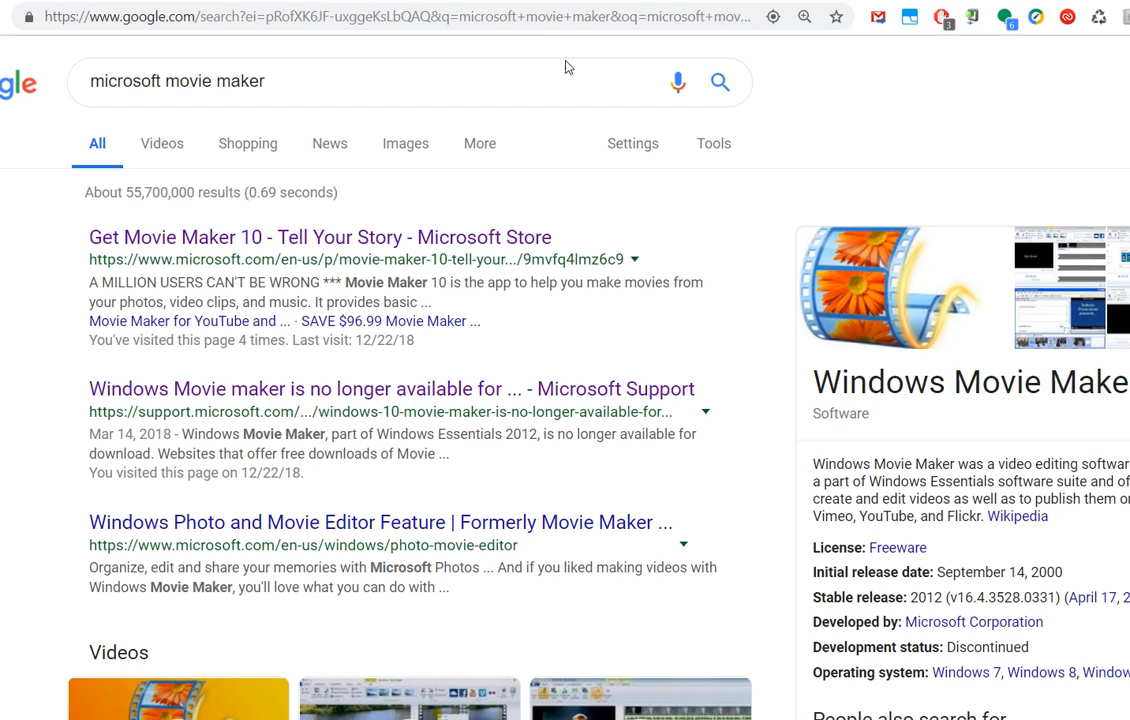
pyautogui.moveTo(1009, 138)
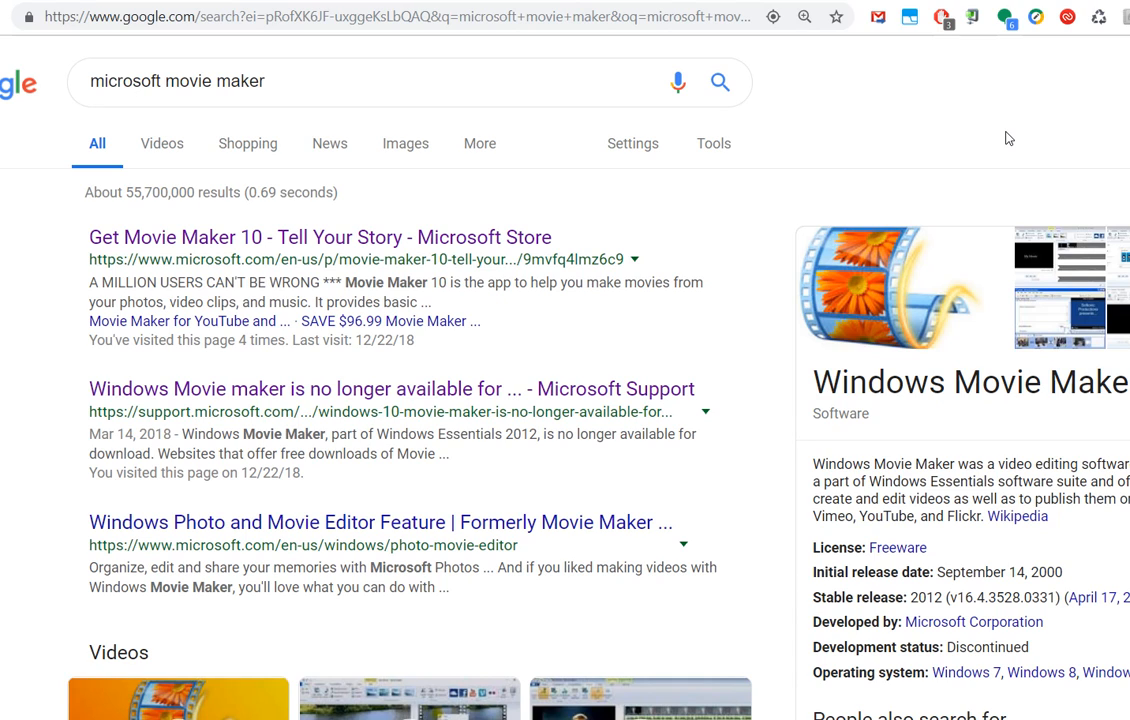
# Step: Open the Microsoft Community thread and reach the answer with archived wlsetup-all.exe links
pyautogui.click(97, 81)
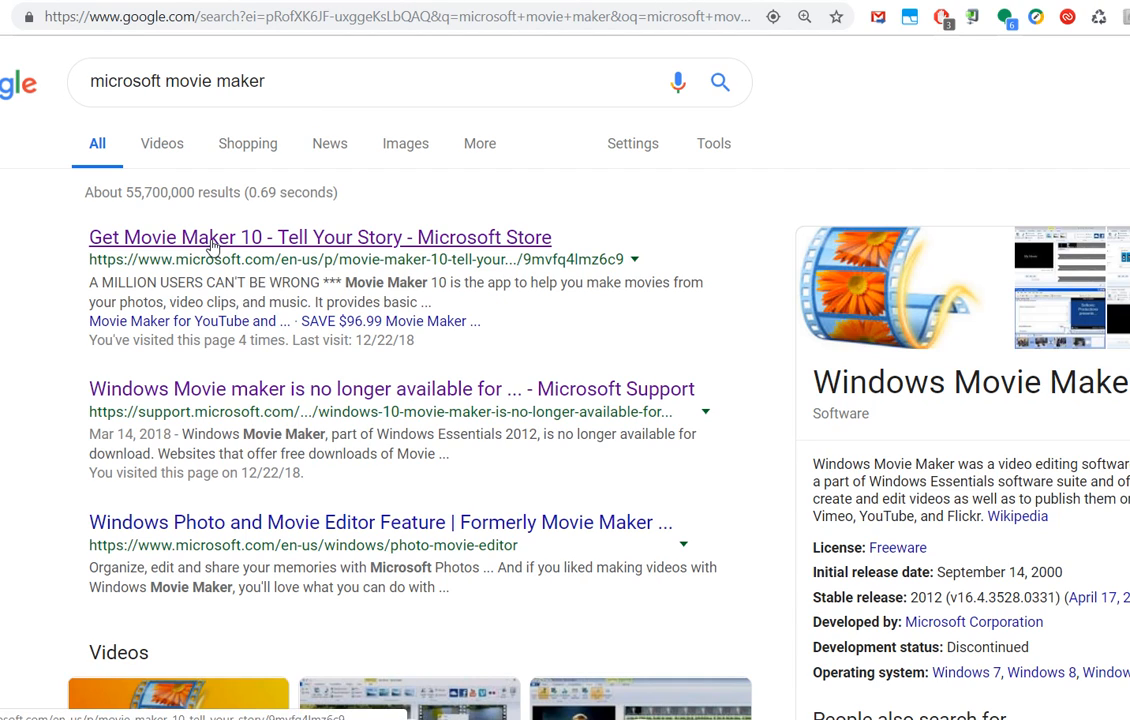
pyautogui.moveTo(95, 248)
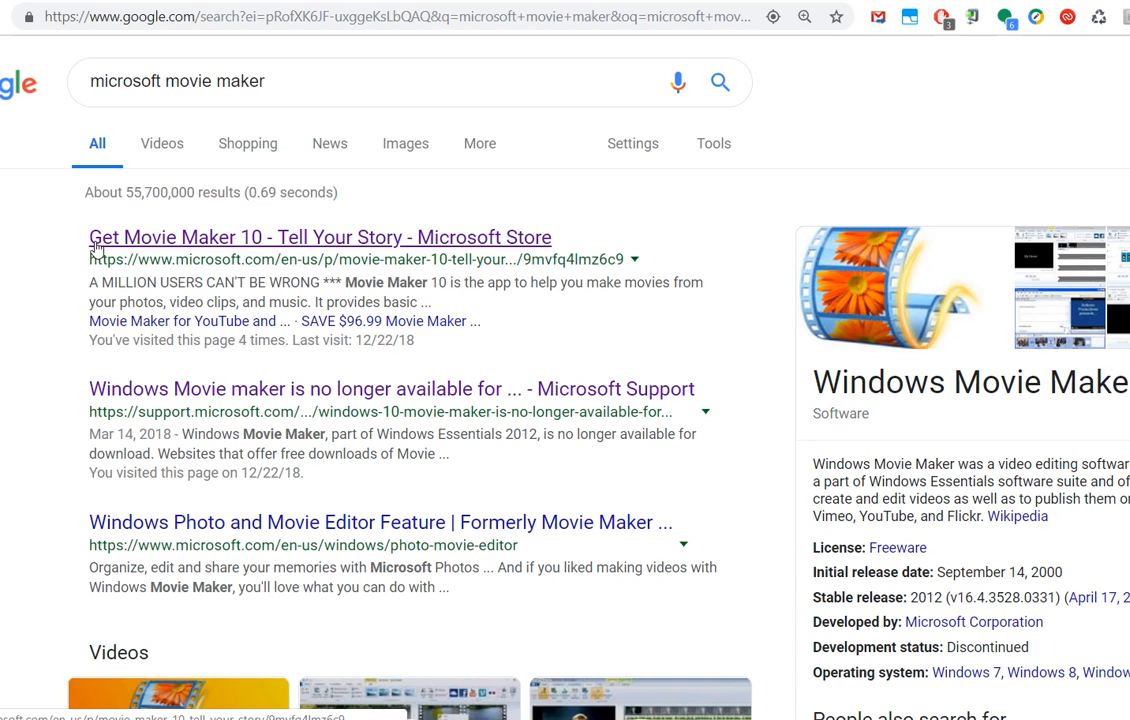
pyautogui.moveTo(315, 242)
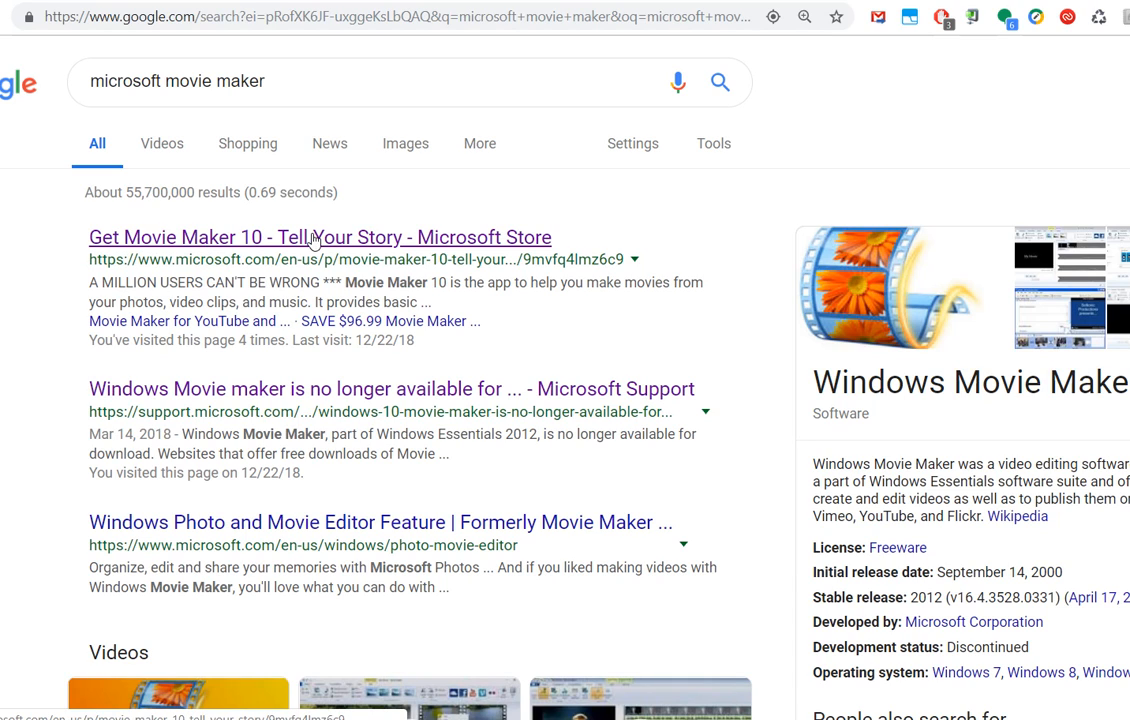
pyautogui.moveTo(285, 272)
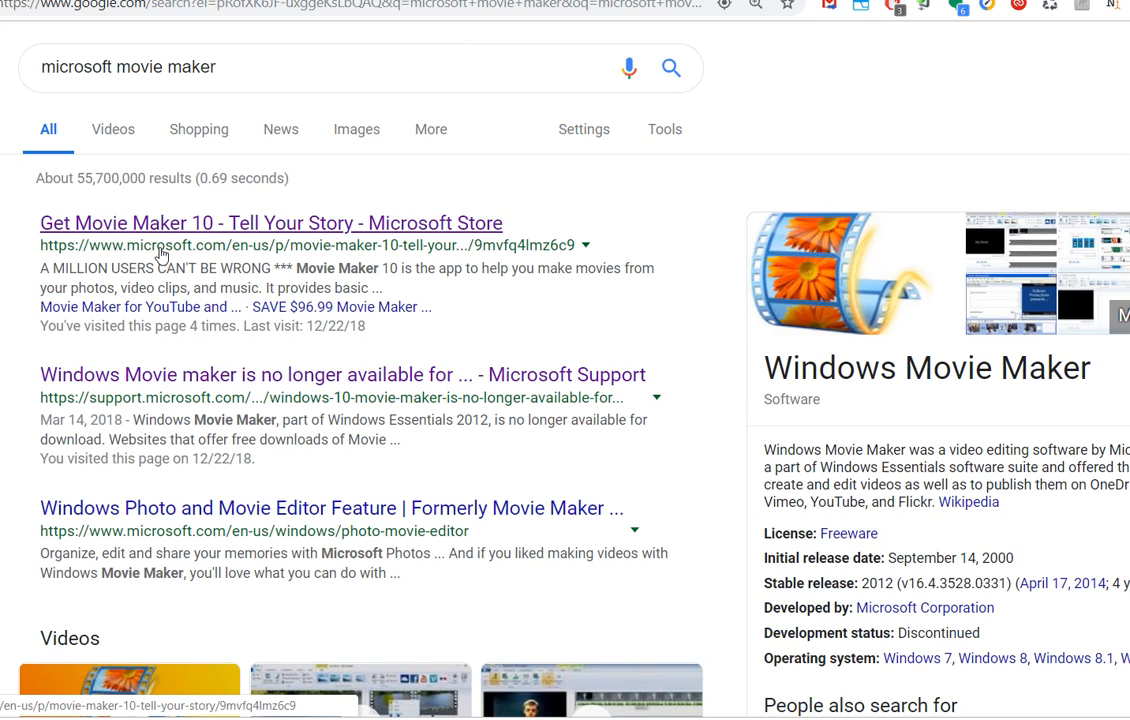
pyautogui.moveTo(141, 333)
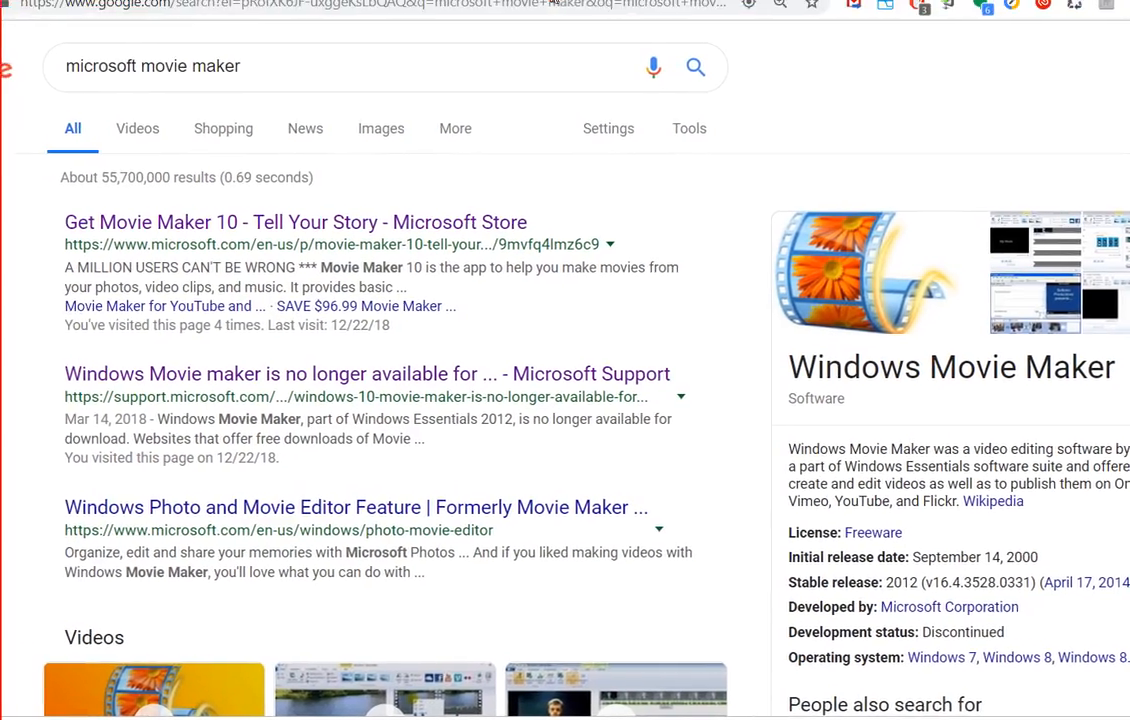
pyautogui.click(365, 373)
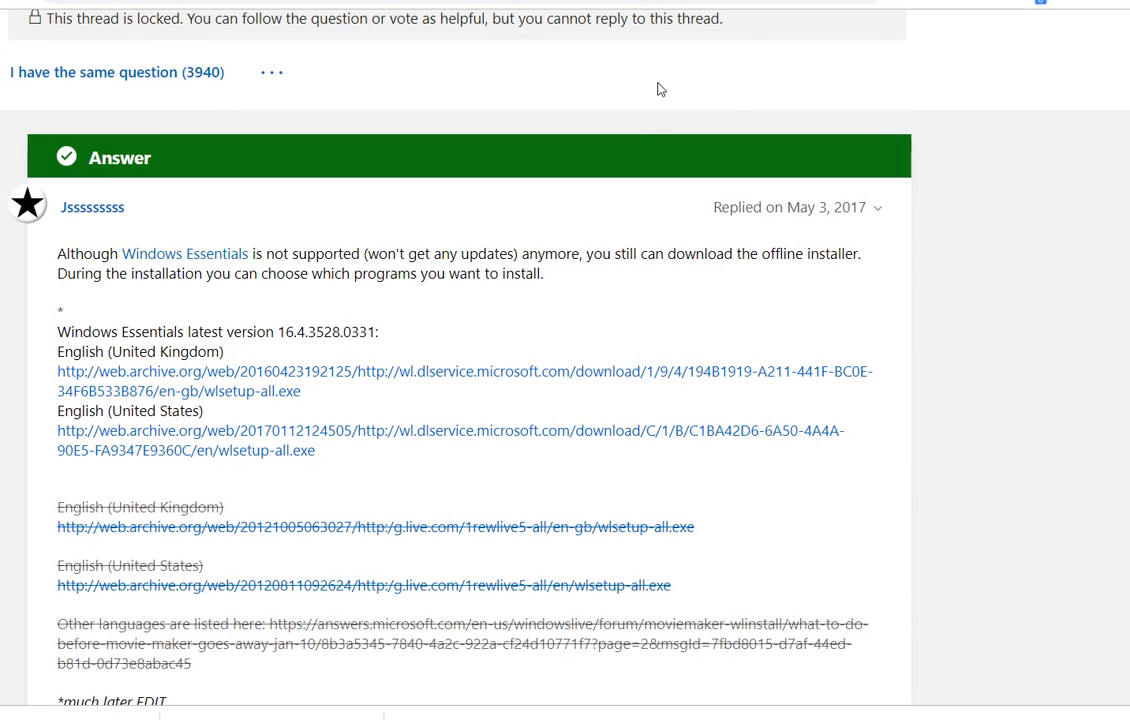
pyautogui.moveTo(190, 390)
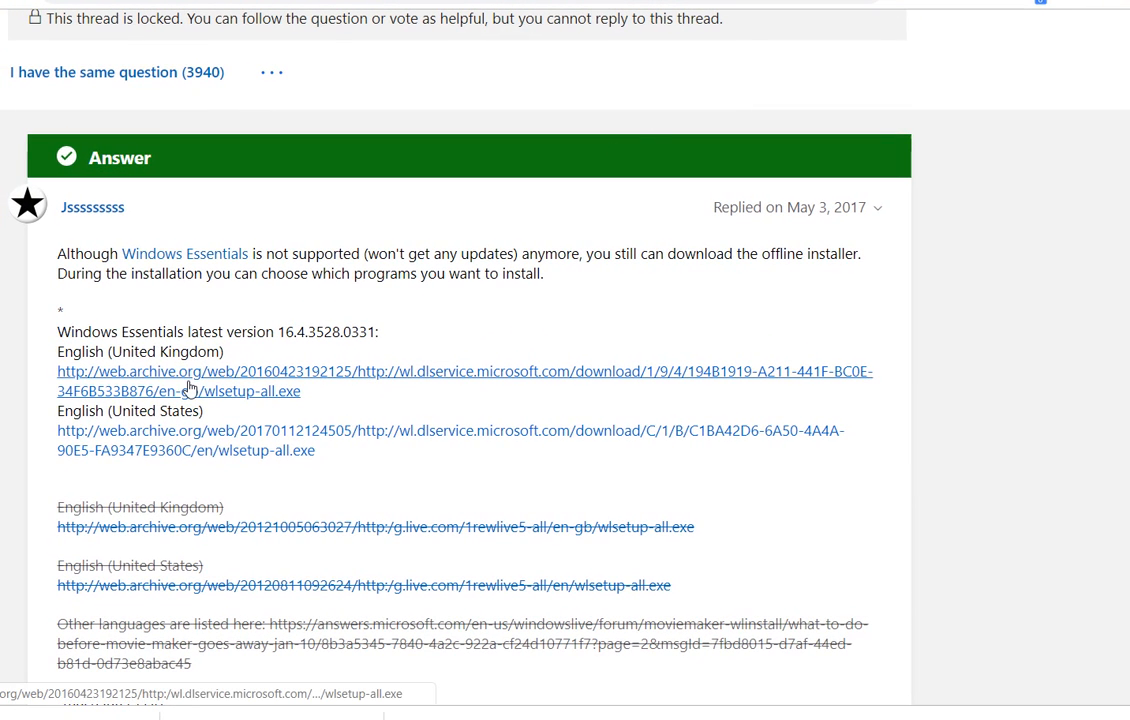
pyautogui.moveTo(190, 385)
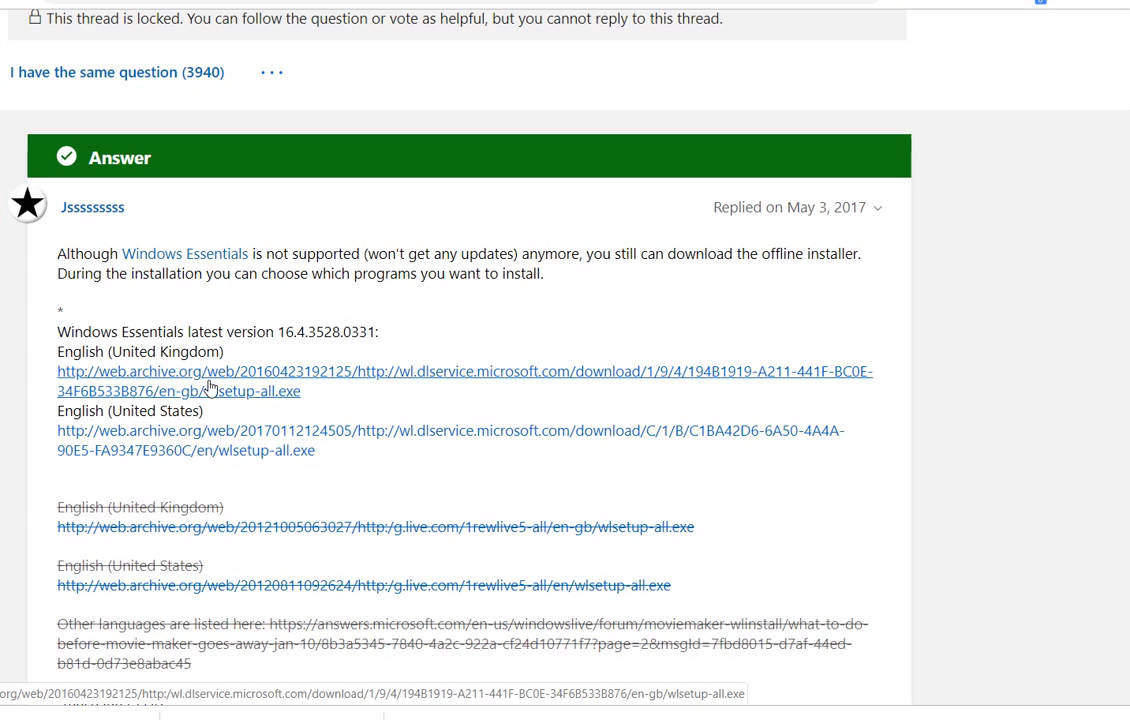
pyautogui.moveTo(196, 372)
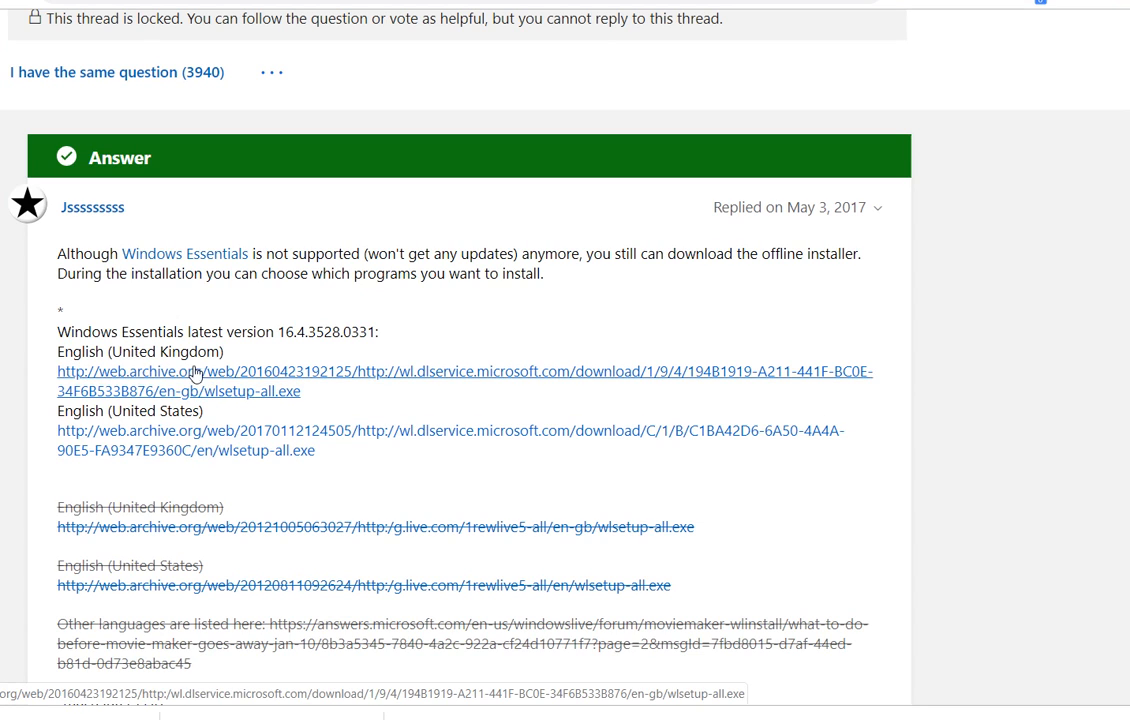
pyautogui.moveTo(291, 438)
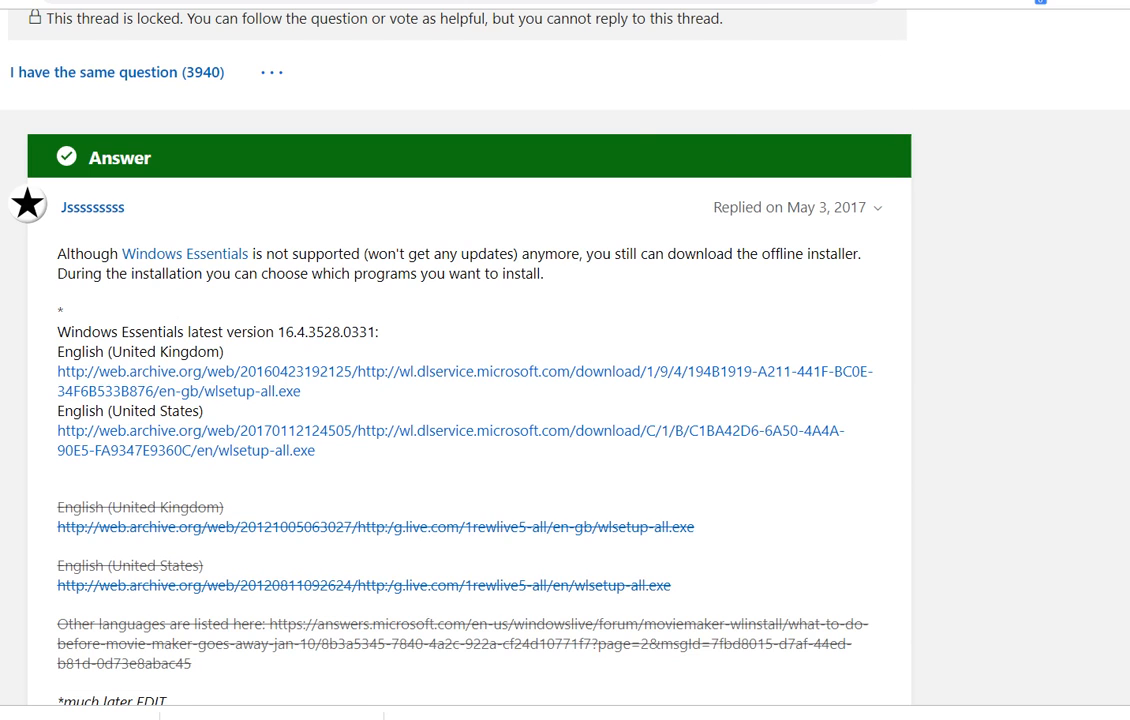
# Step: Open the archived English installer link and inspect its full Wayback Machine address
pyautogui.click(449, 430)
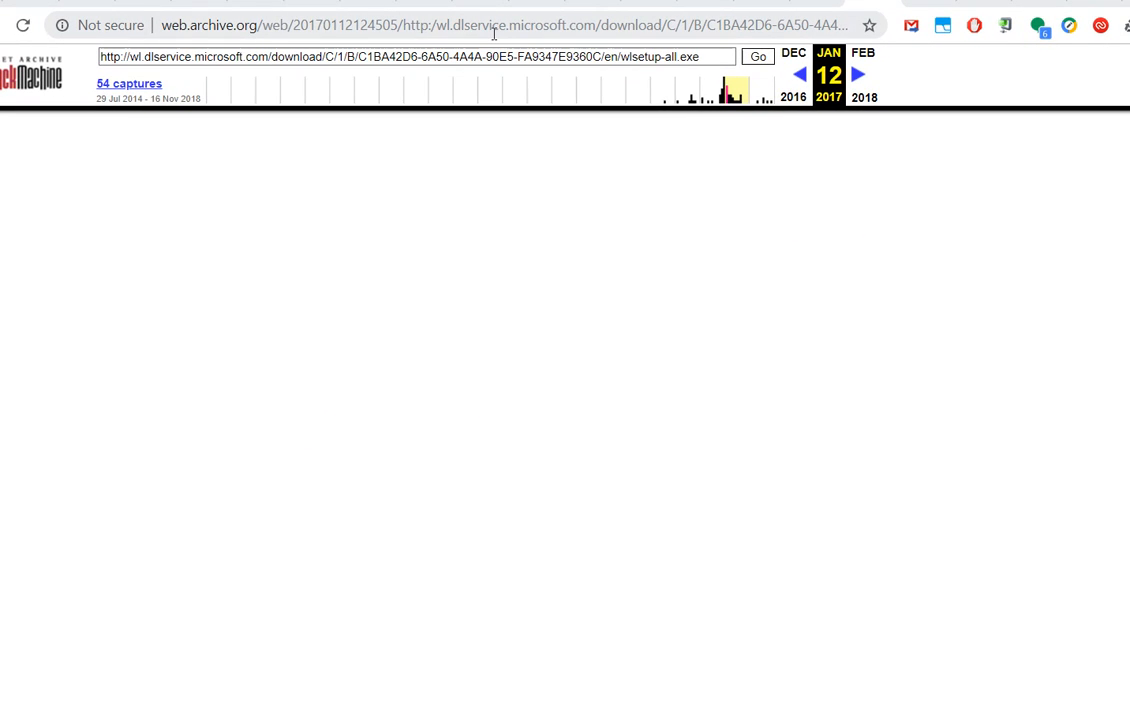
pyautogui.click(500, 25)
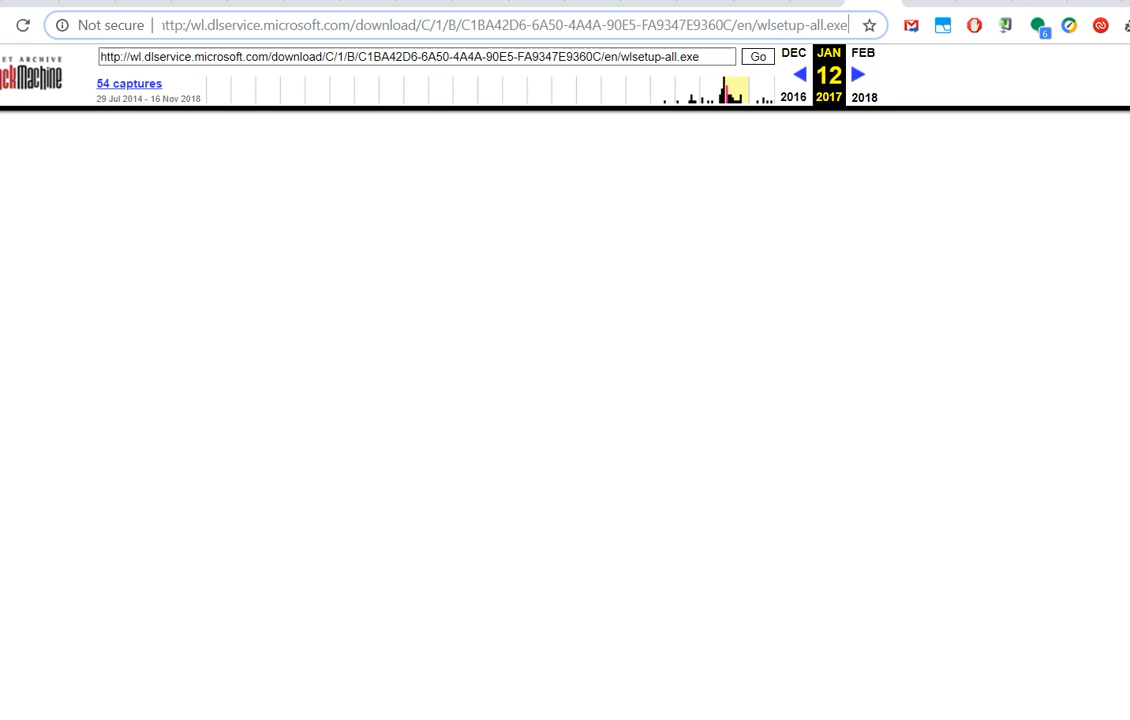
pyautogui.moveTo(294, 49)
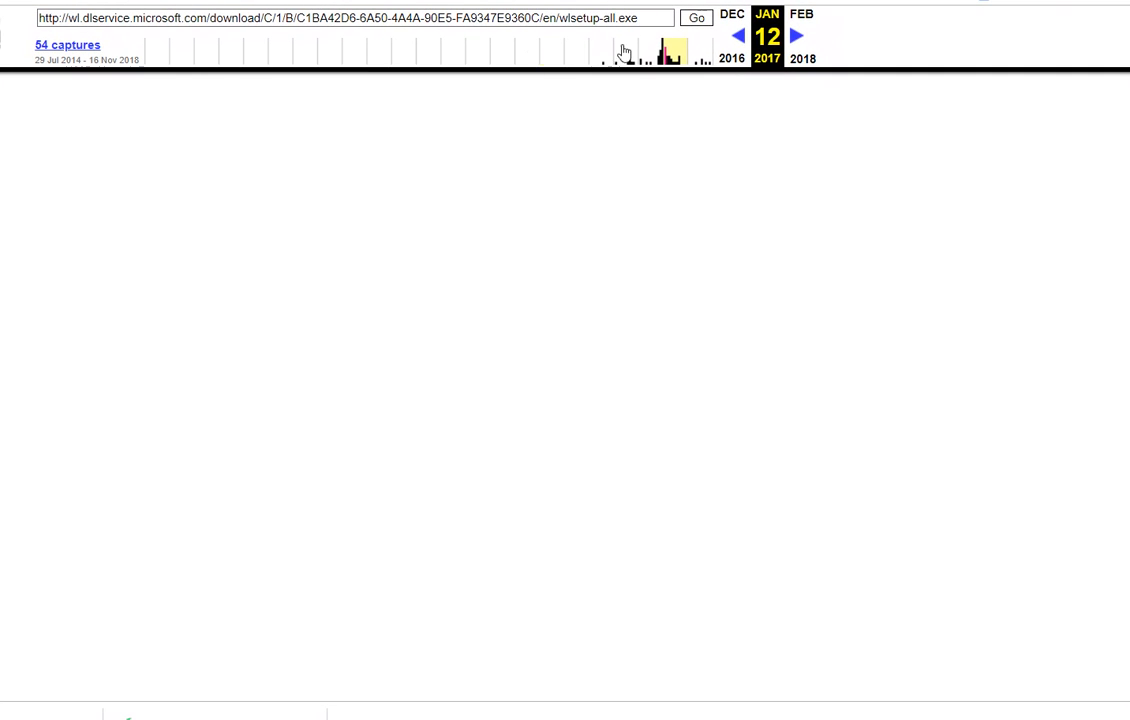
pyautogui.moveTo(832, 57)
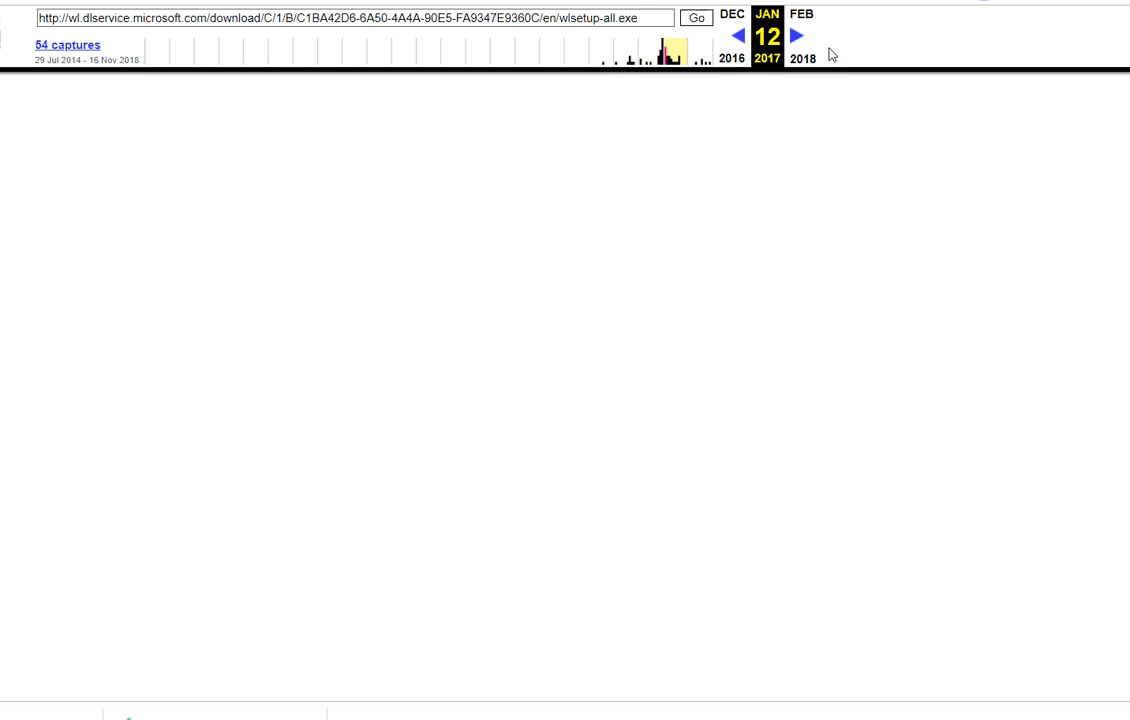
pyautogui.moveTo(833, 54)
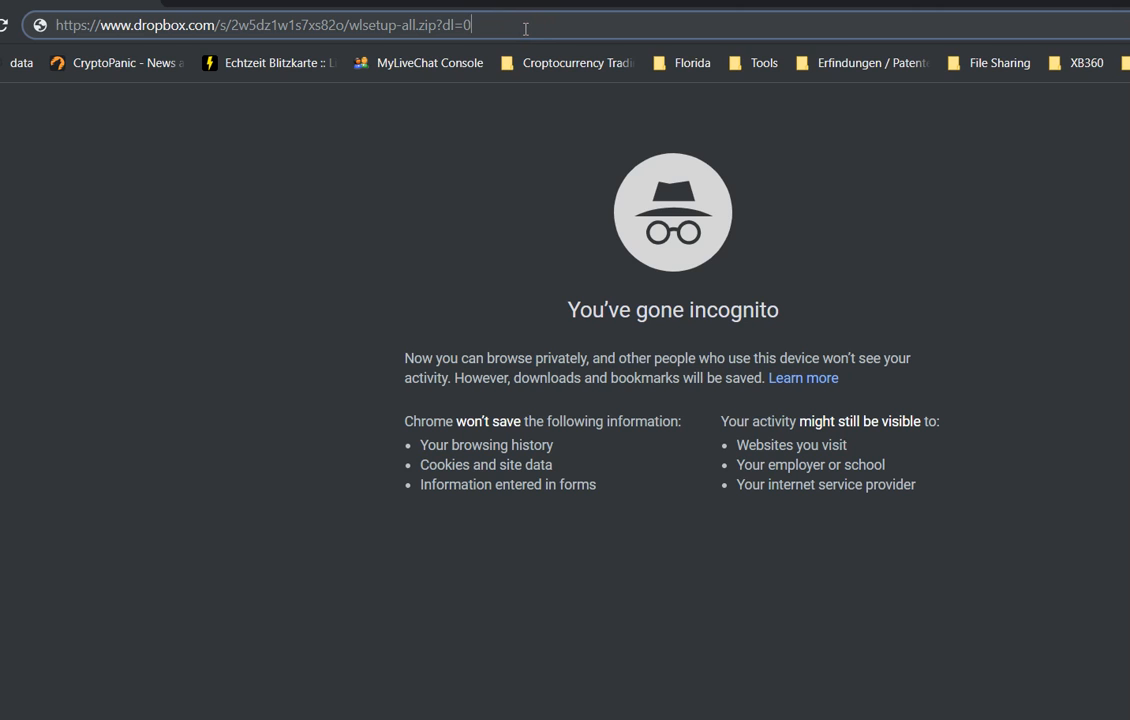
# Step: Load the Dropbox shared link for wlsetup-all.zip listing wlsetup-all.exe at 130.97 MB
pyautogui.press('Return')
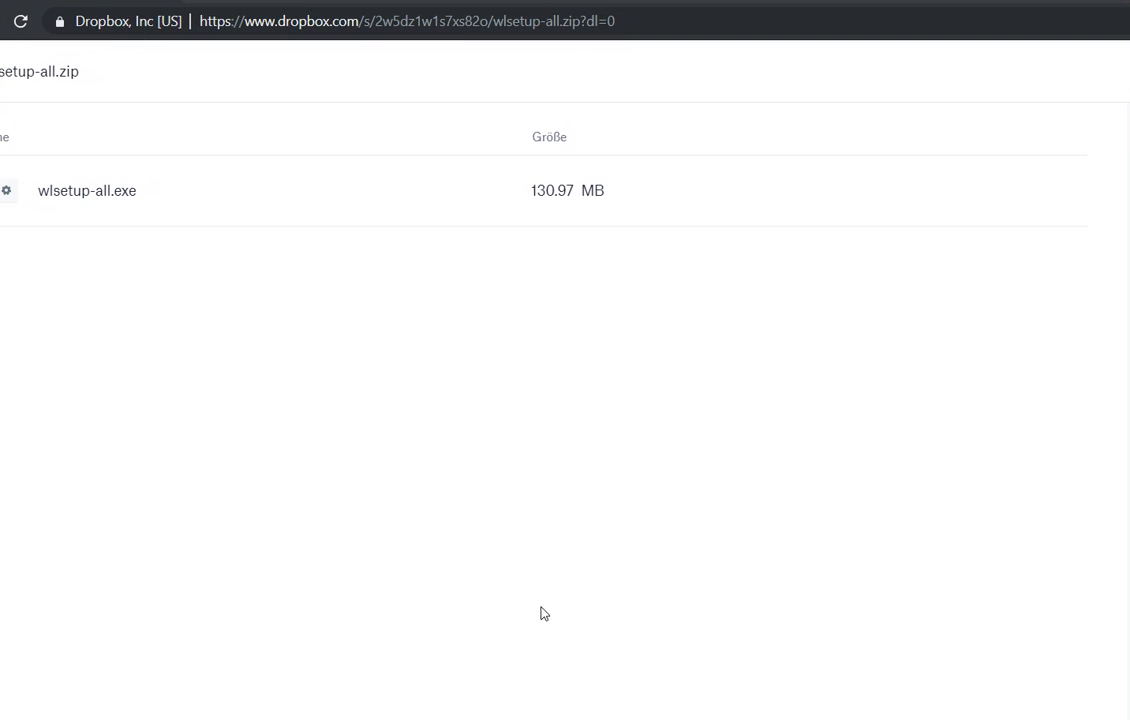
pyautogui.moveTo(635, 599)
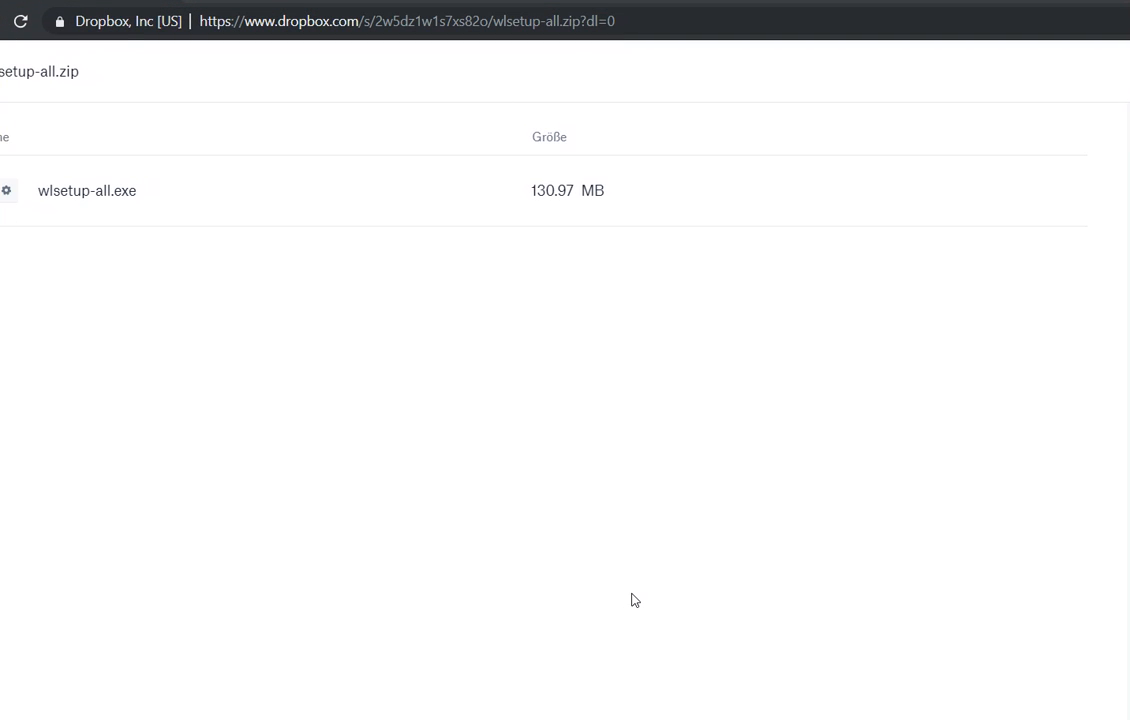
pyautogui.moveTo(656, 467)
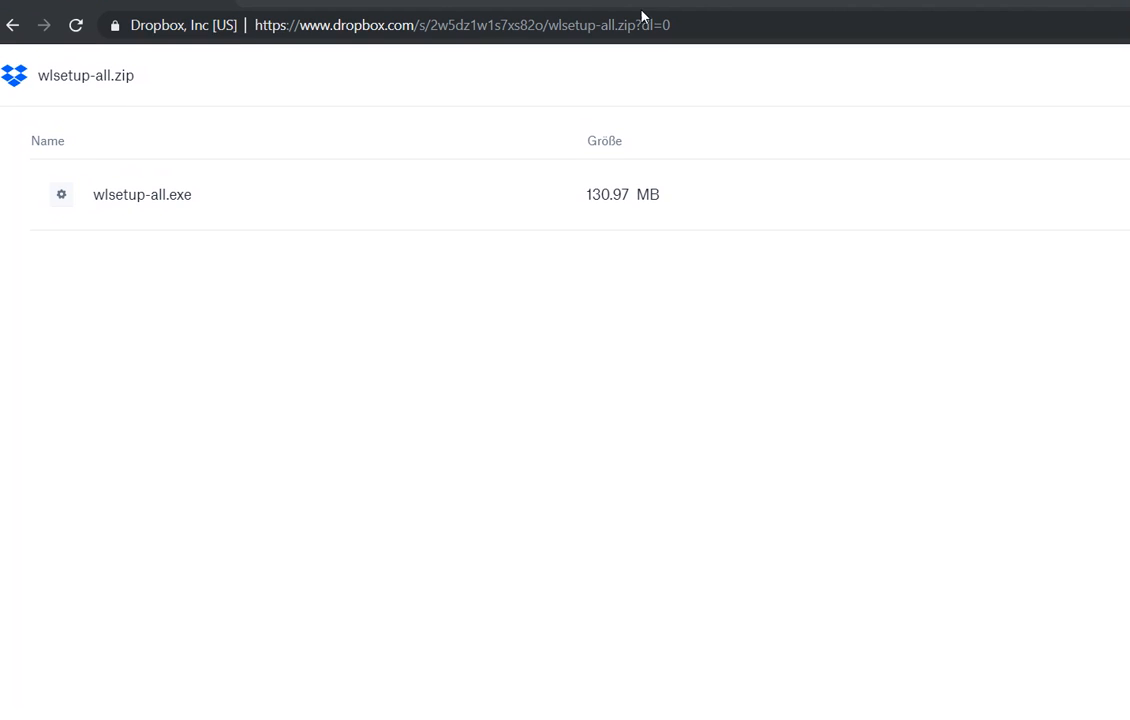
pyautogui.moveTo(696, 682)
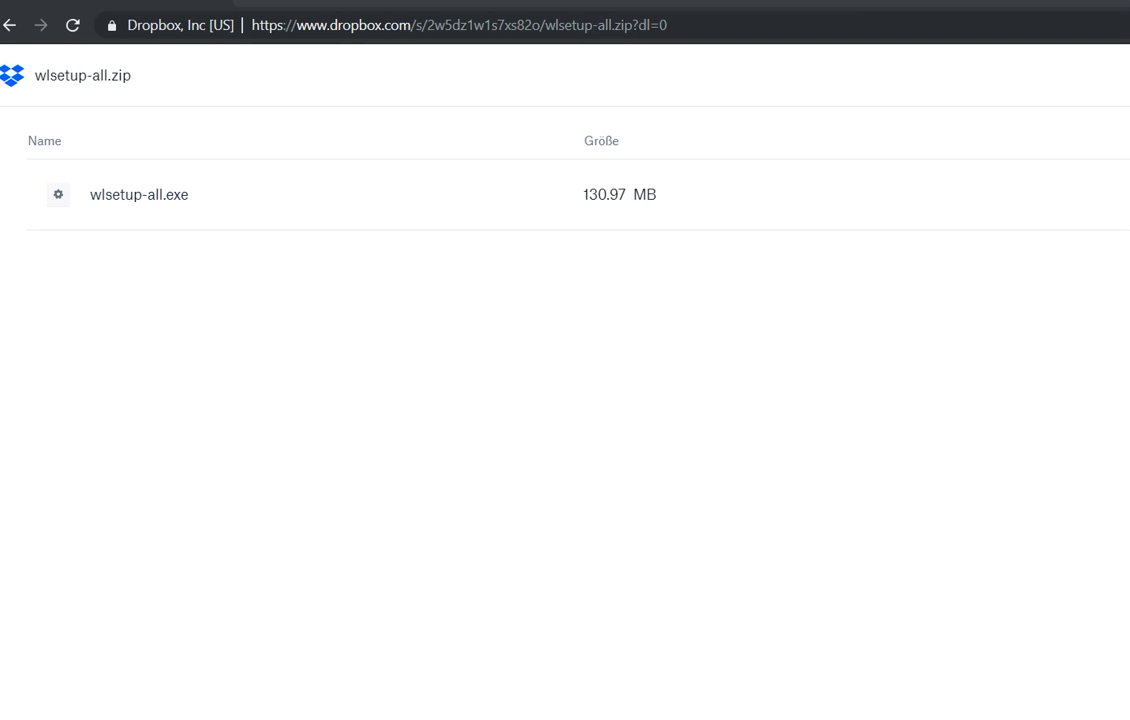
pyautogui.moveTo(846, 126)
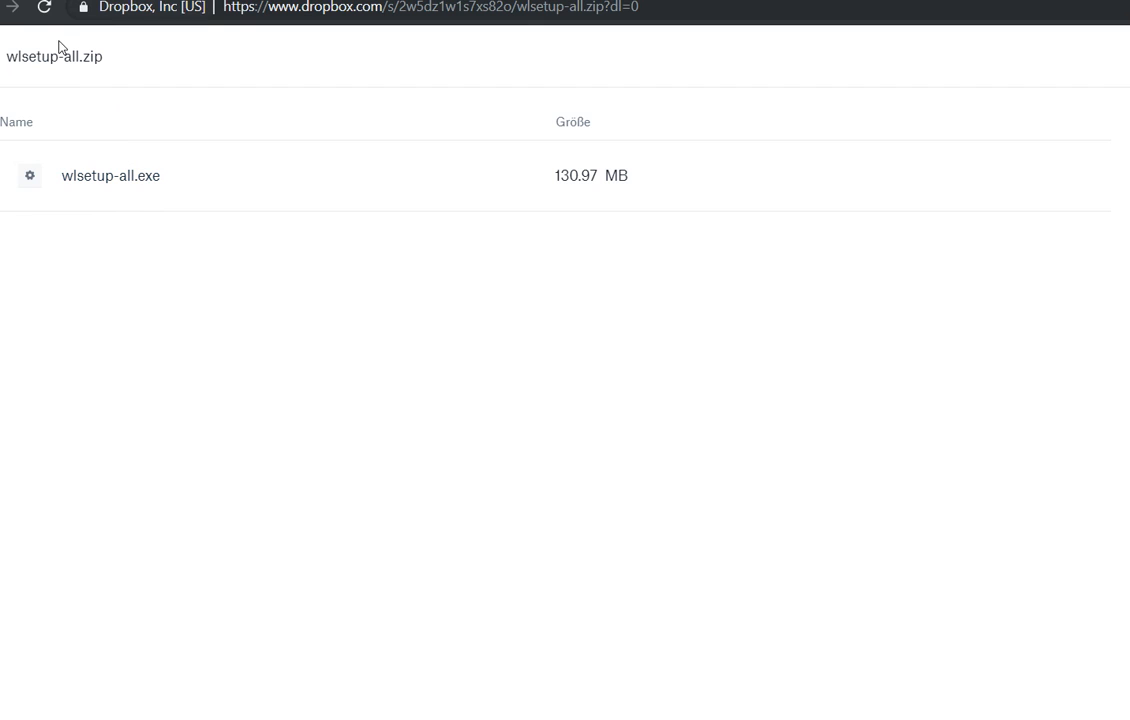
pyautogui.moveTo(111, 175)
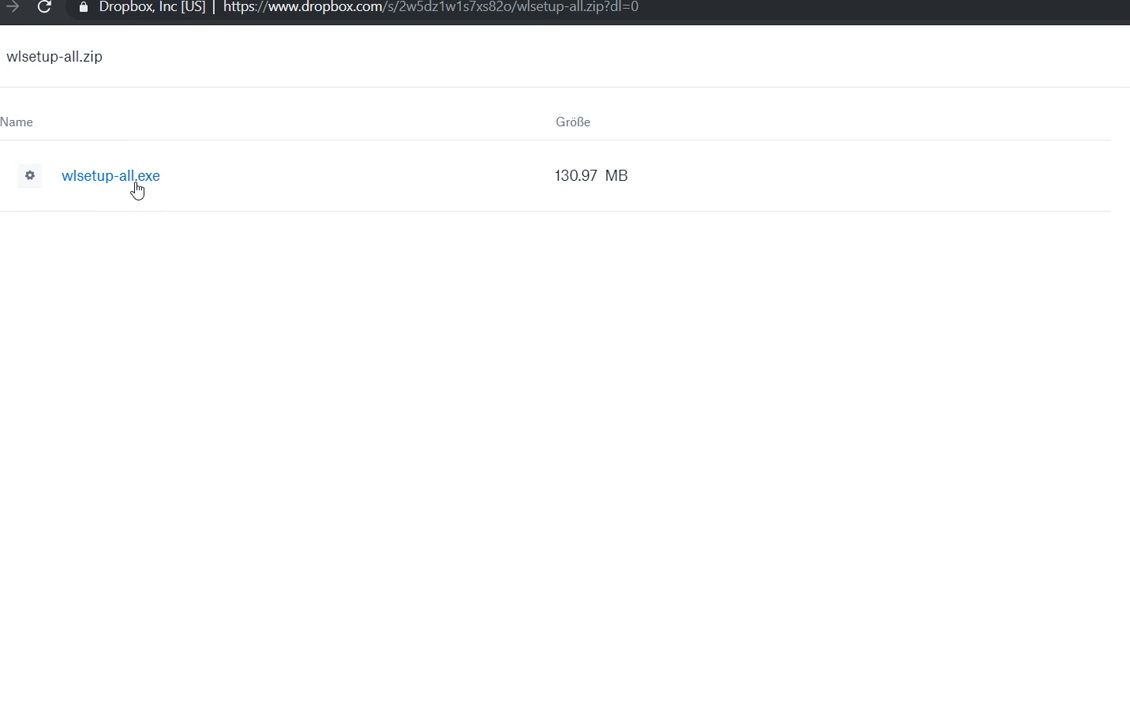
pyautogui.moveTo(143, 180)
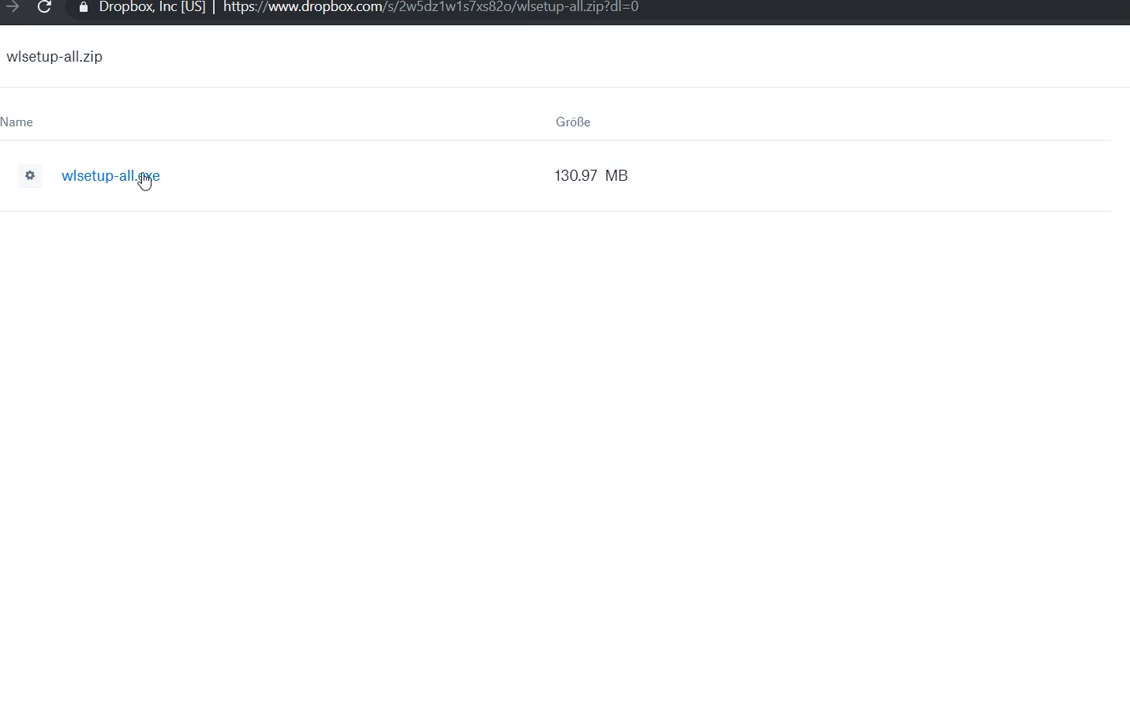
pyautogui.moveTo(126, 188)
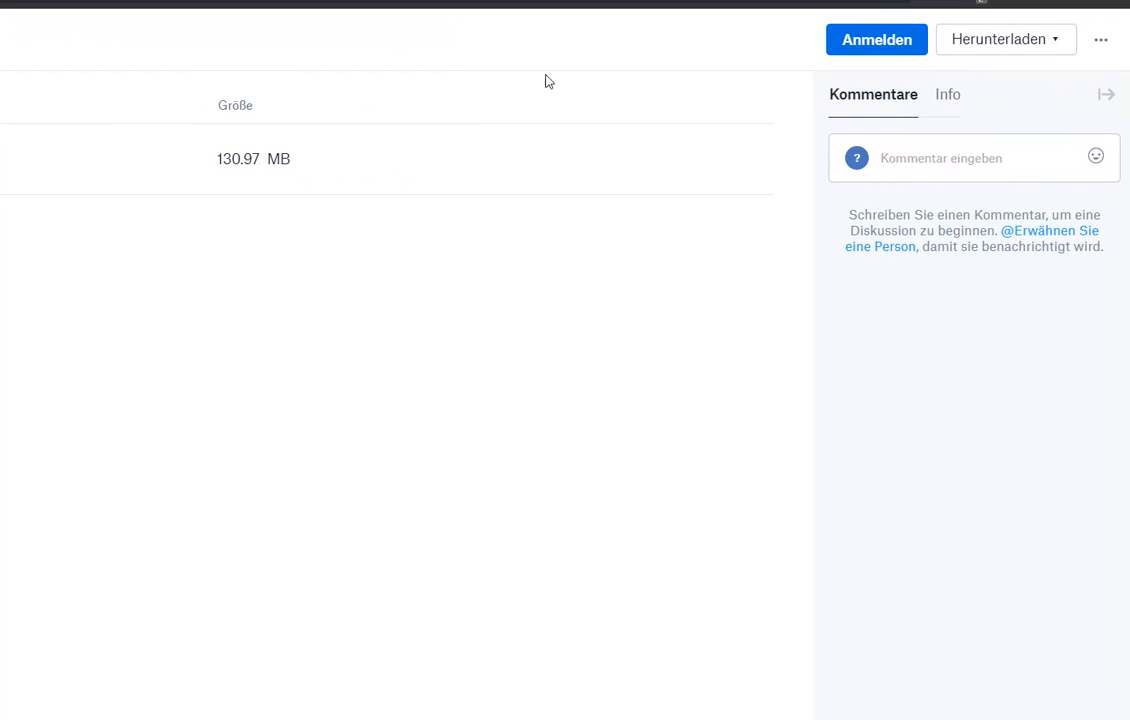
pyautogui.moveTo(1020, 76)
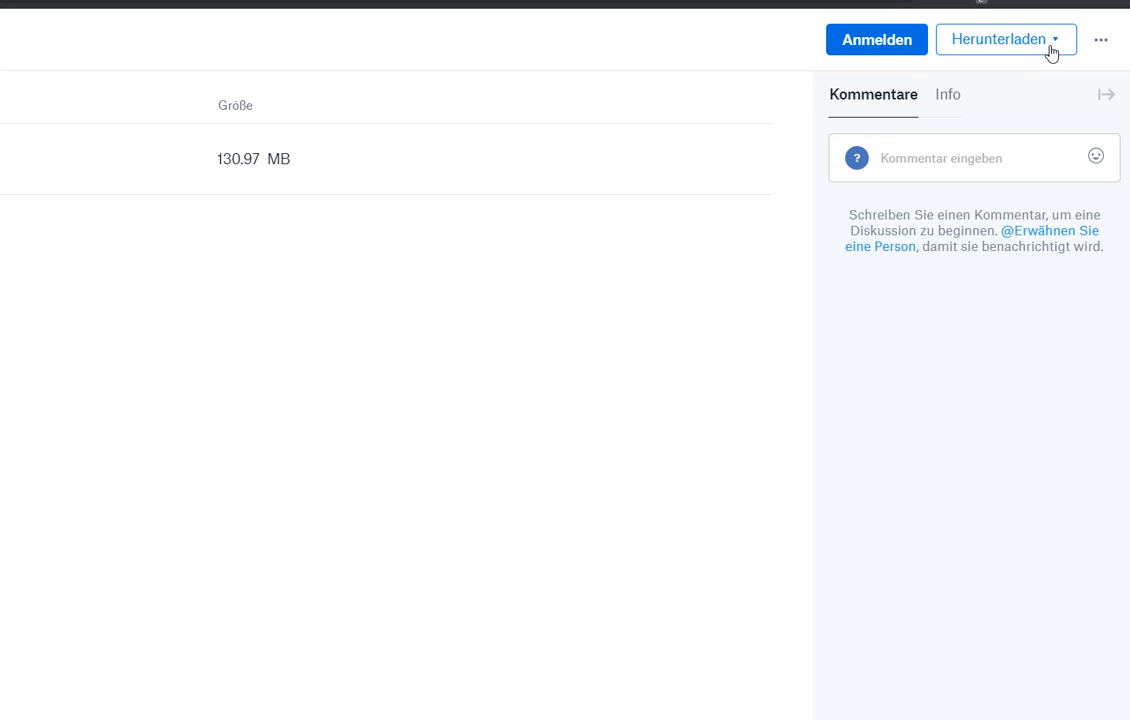
pyautogui.moveTo(1006, 46)
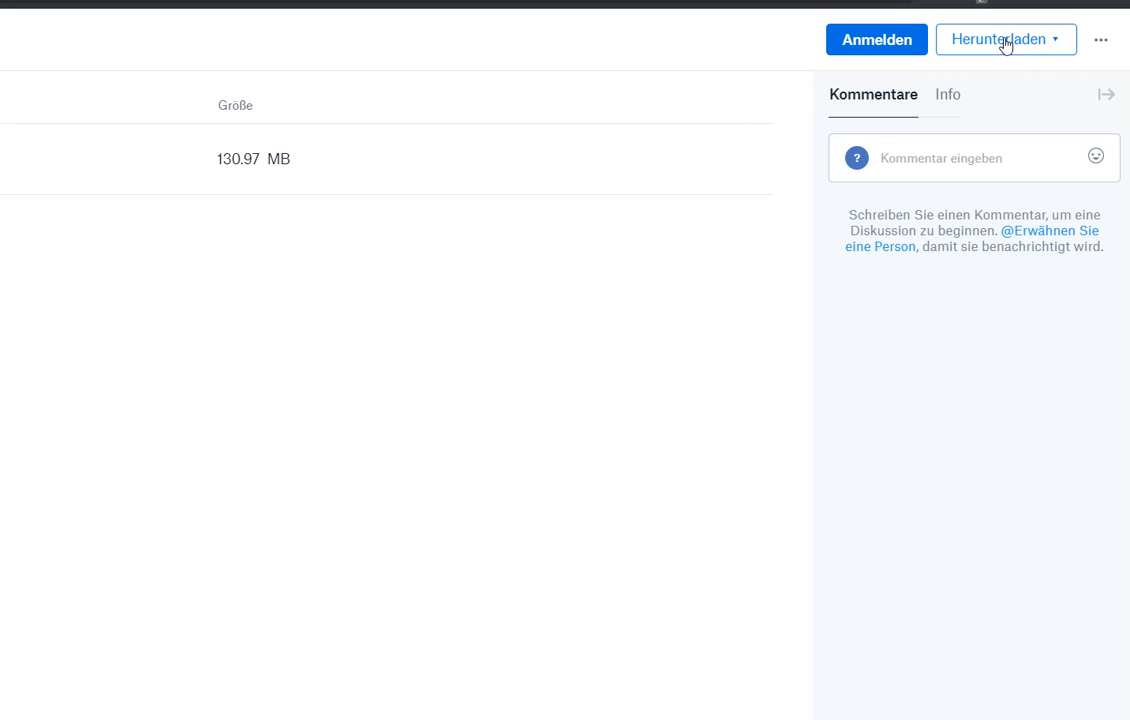
# Step: Scroll the Dropbox file list to reach wlsetup-all.exe and its Herunterladen option
pyautogui.hscroll(-3)
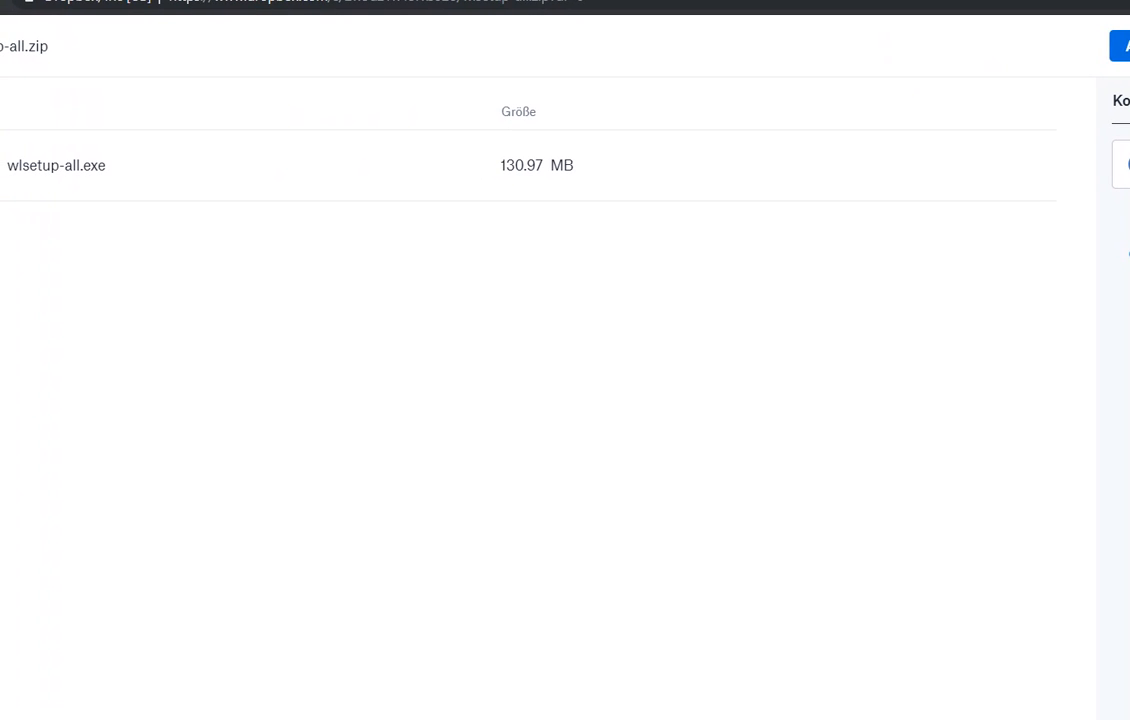
pyautogui.moveTo(56, 165)
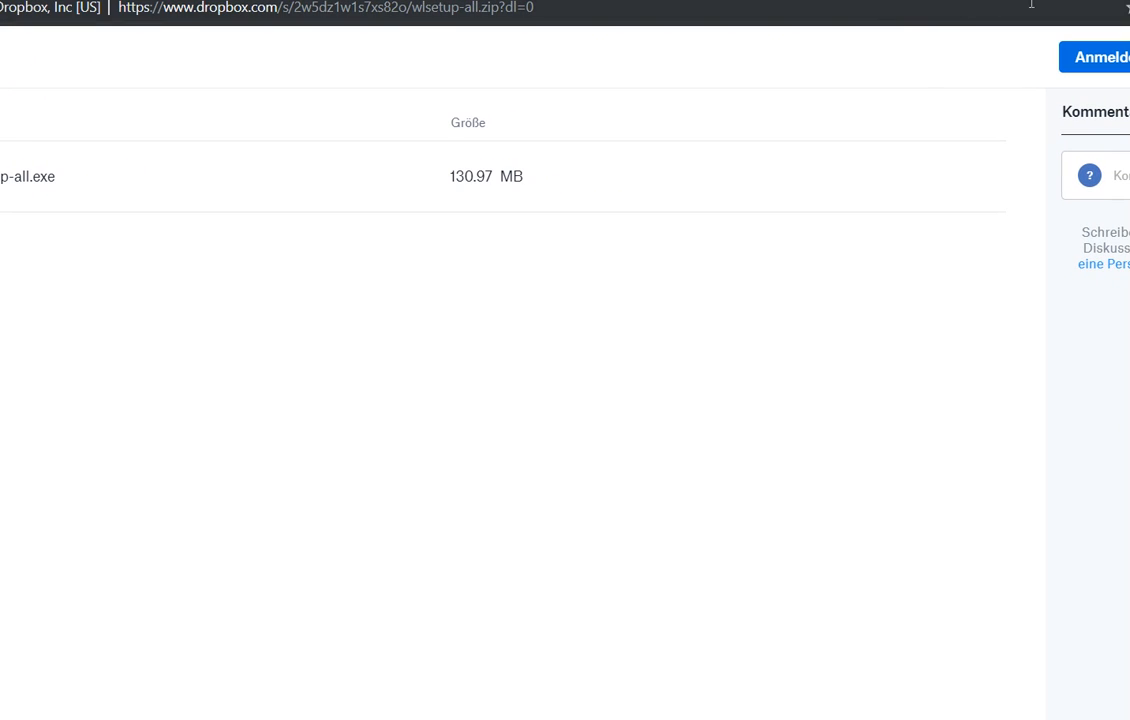
pyautogui.moveTo(1069, 3)
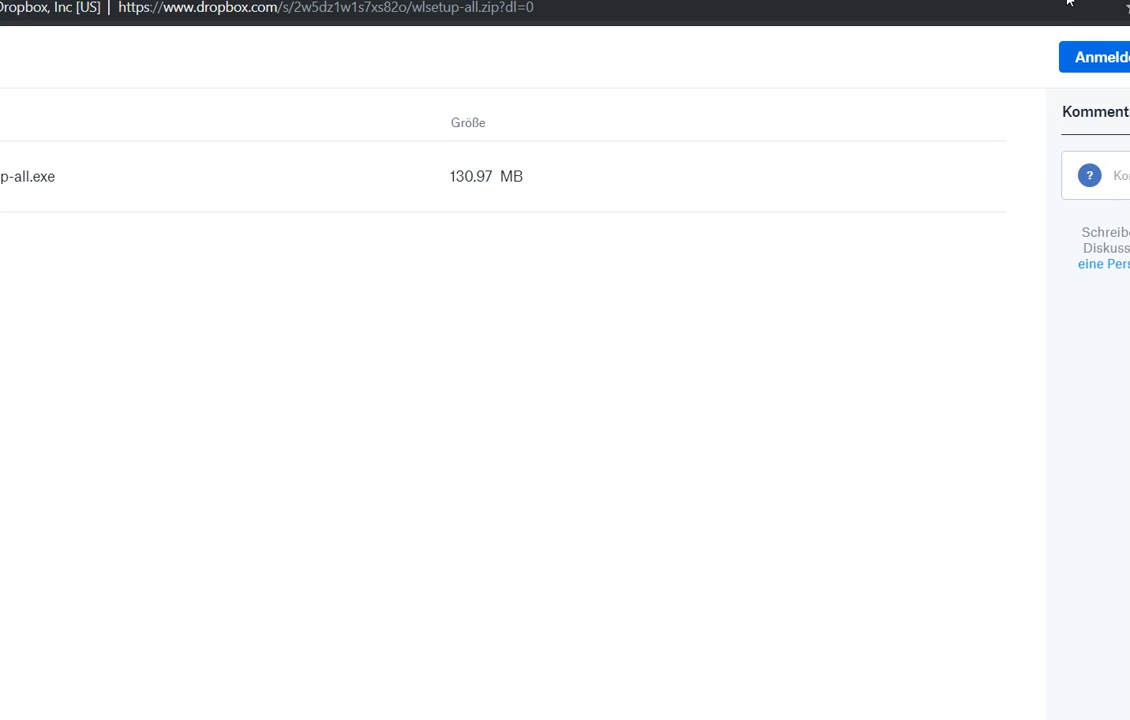